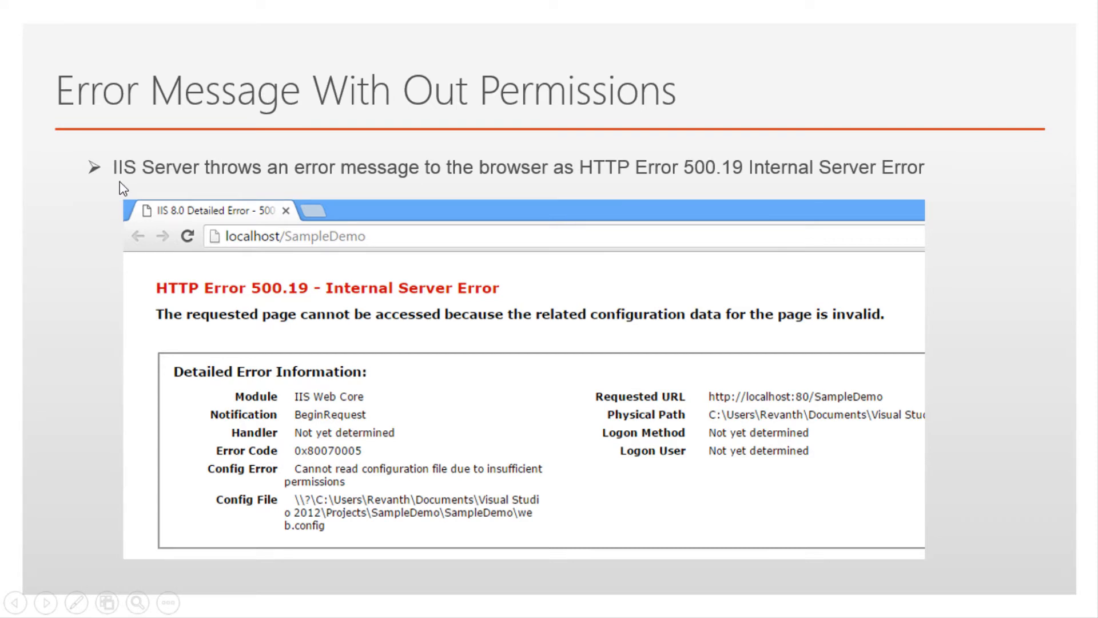
{"action": "mouse_move", "coordinate": [322, 182]}
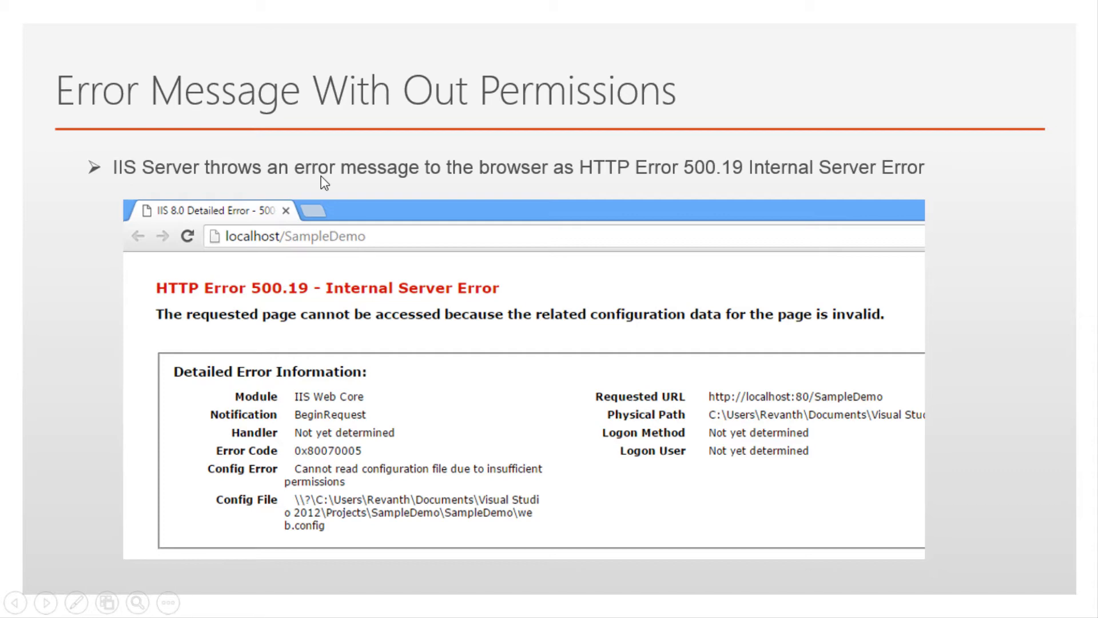
{"action": "mouse_move", "coordinate": [846, 190]}
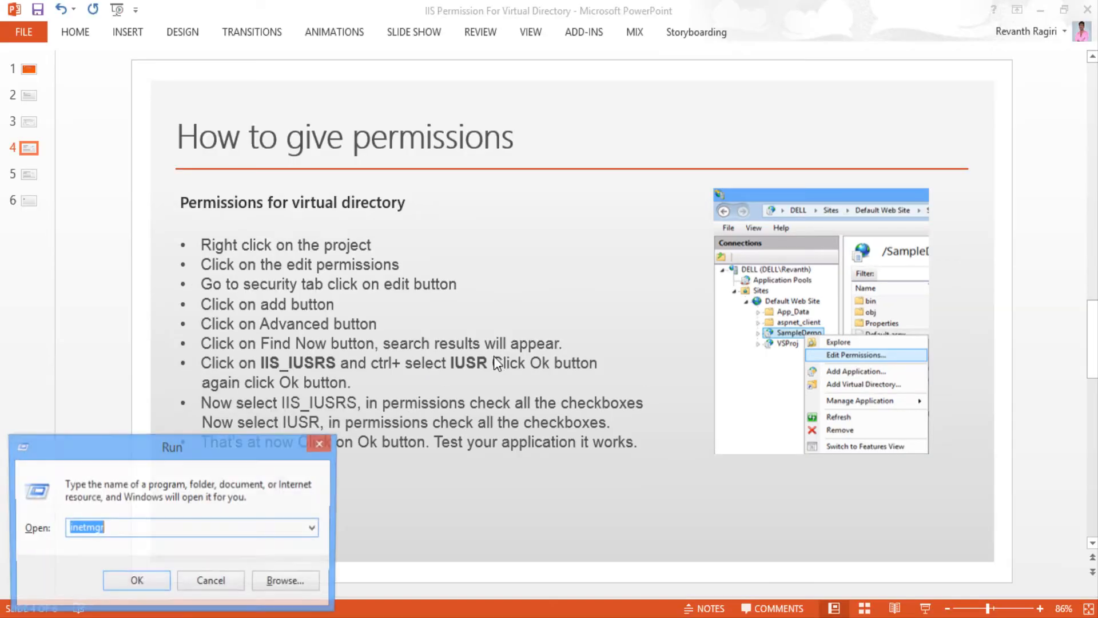
Step: Launch IIS Manager by running inetmgr
{"action": "type", "text": "inet"}
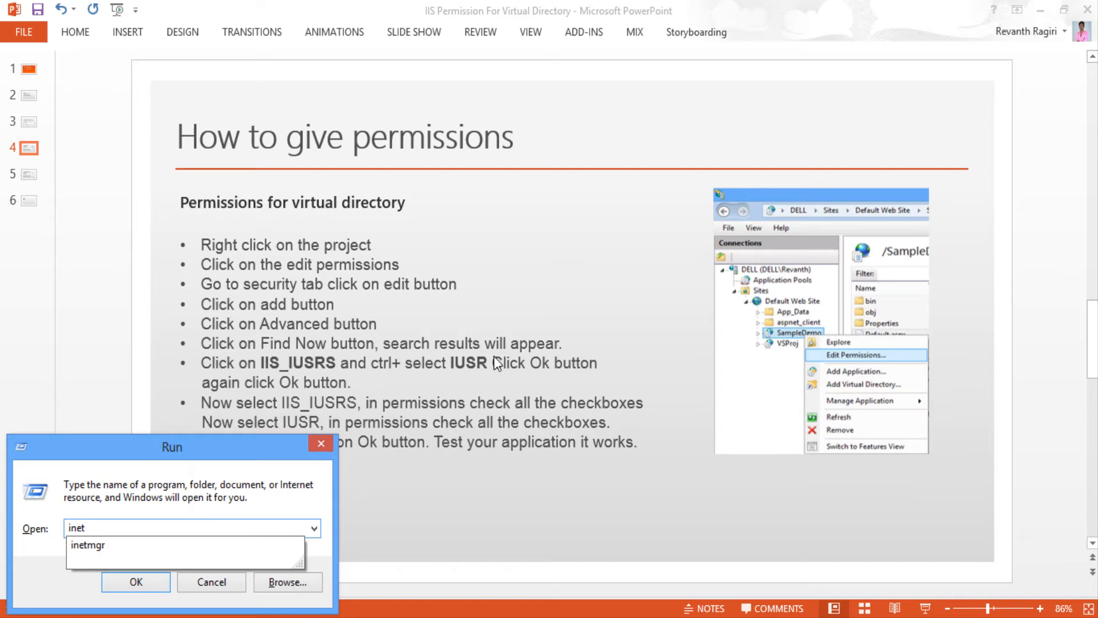
{"action": "left_click", "coordinate": [135, 582]}
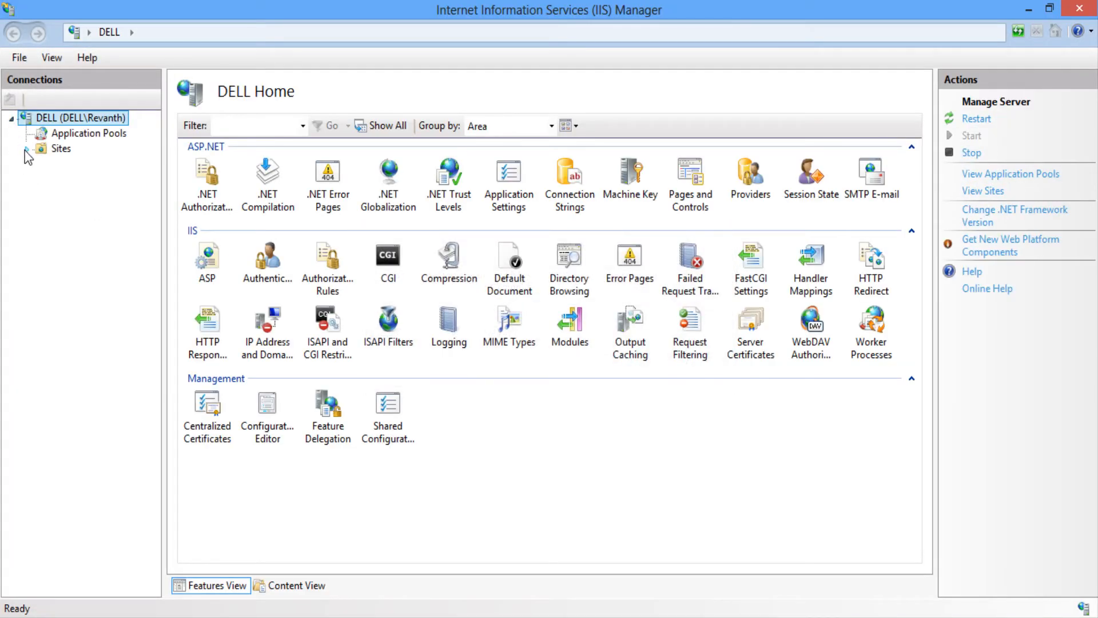
Step: Open the permission properties for the SampleDemo directory under Default Web Site
{"action": "left_click", "coordinate": [27, 149]}
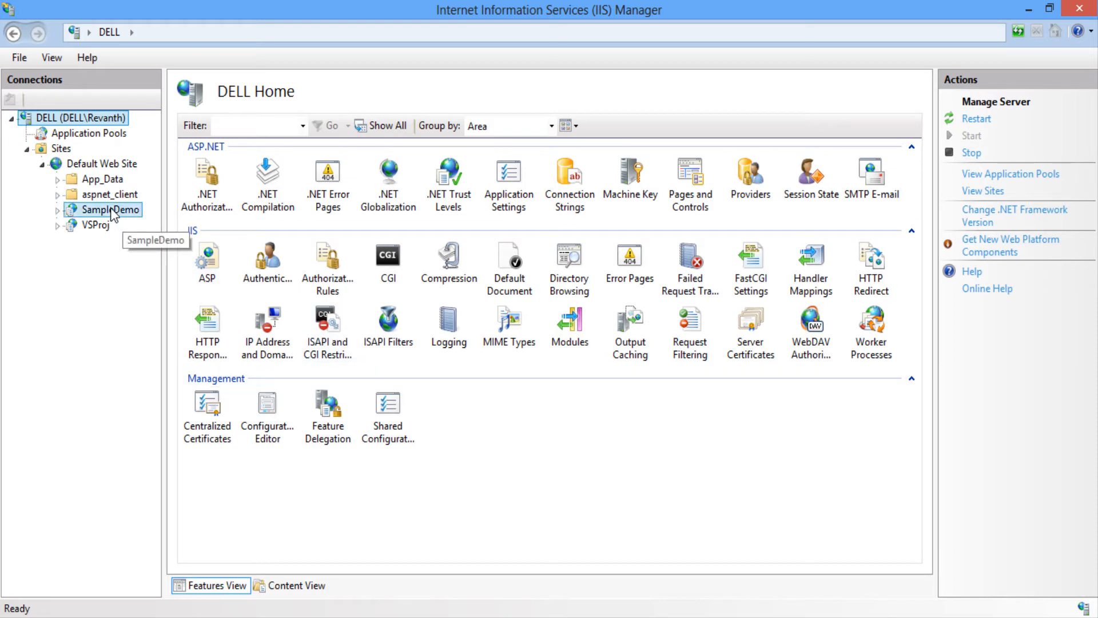
{"action": "right_click", "coordinate": [106, 209]}
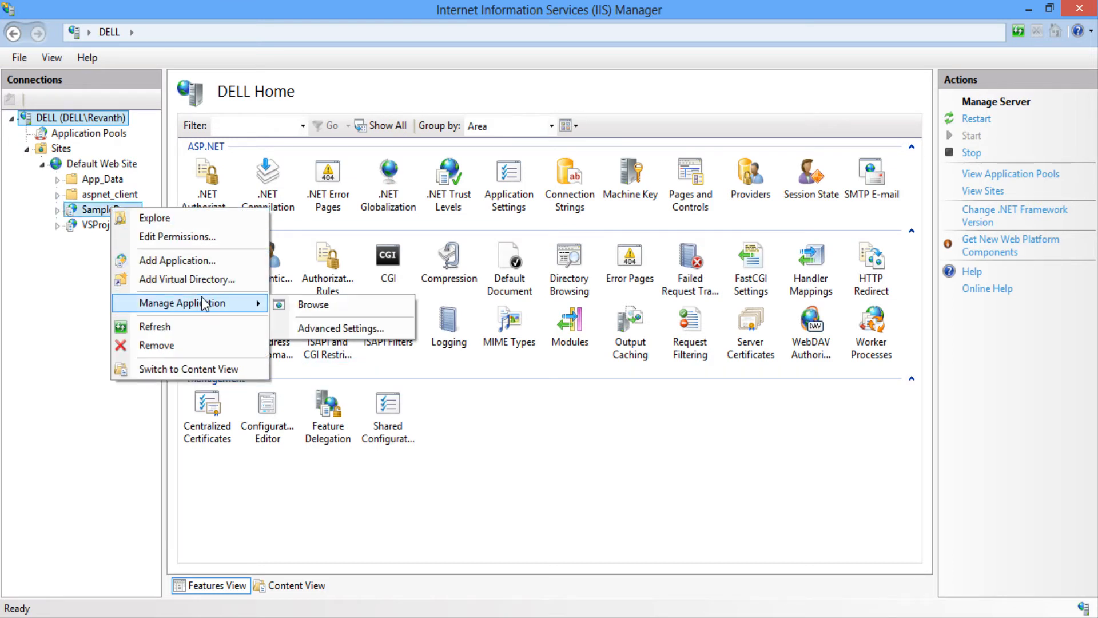
{"action": "left_click", "coordinate": [313, 304]}
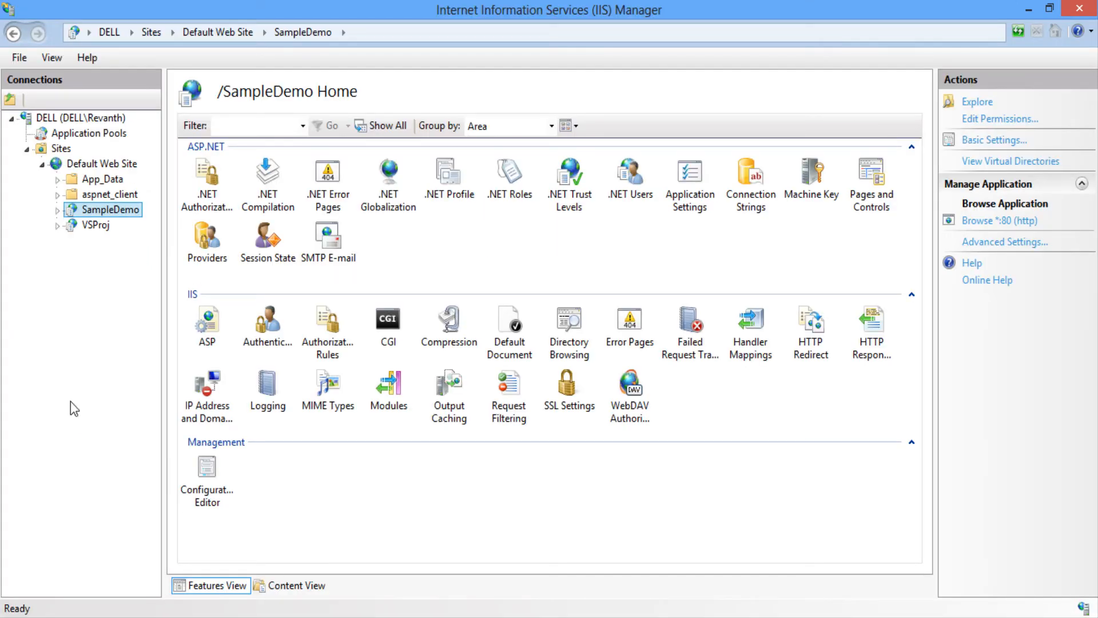
{"action": "left_click", "coordinate": [89, 118]}
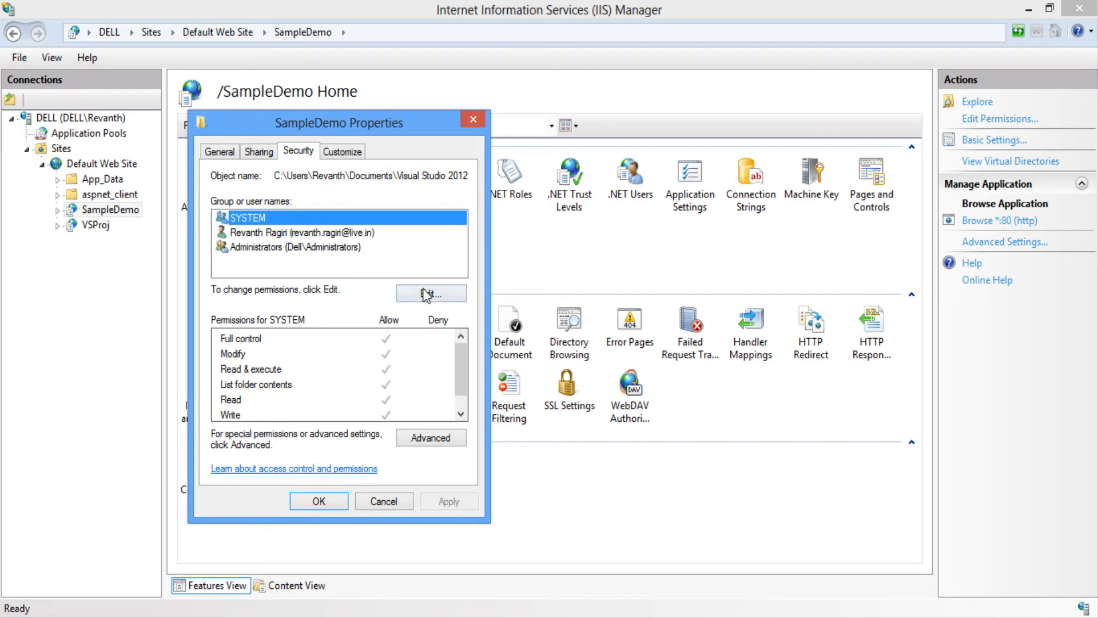
Step: Search all accounts and select IIS_IUSRS and IUSR to add to SampleDemo
{"action": "left_click", "coordinate": [430, 293]}
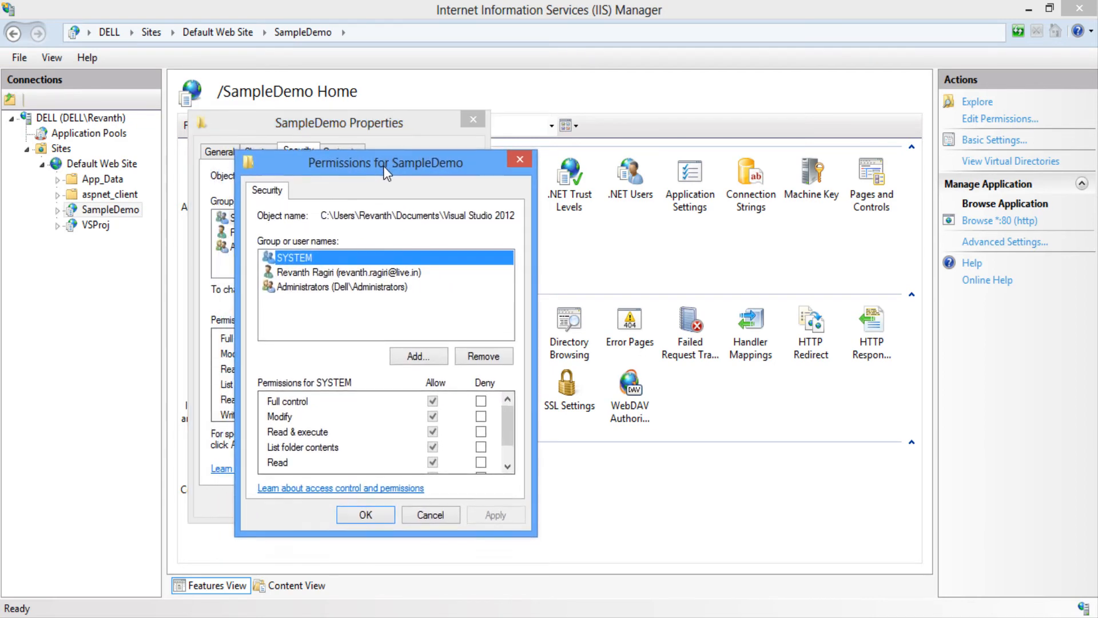
{"action": "left_click", "coordinate": [418, 355]}
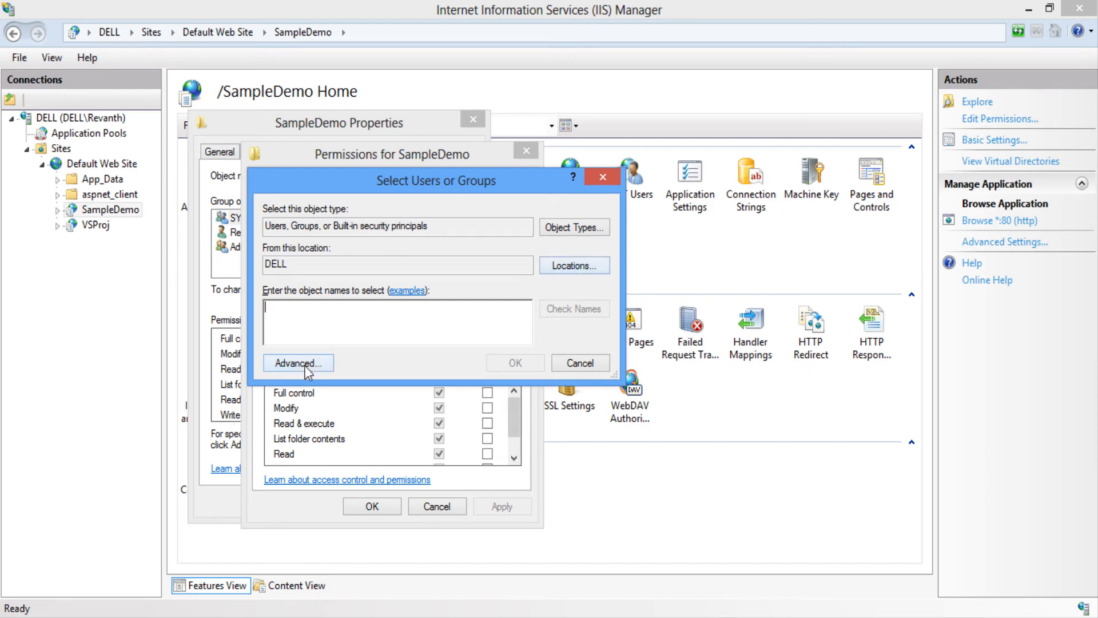
{"action": "left_click", "coordinate": [297, 363]}
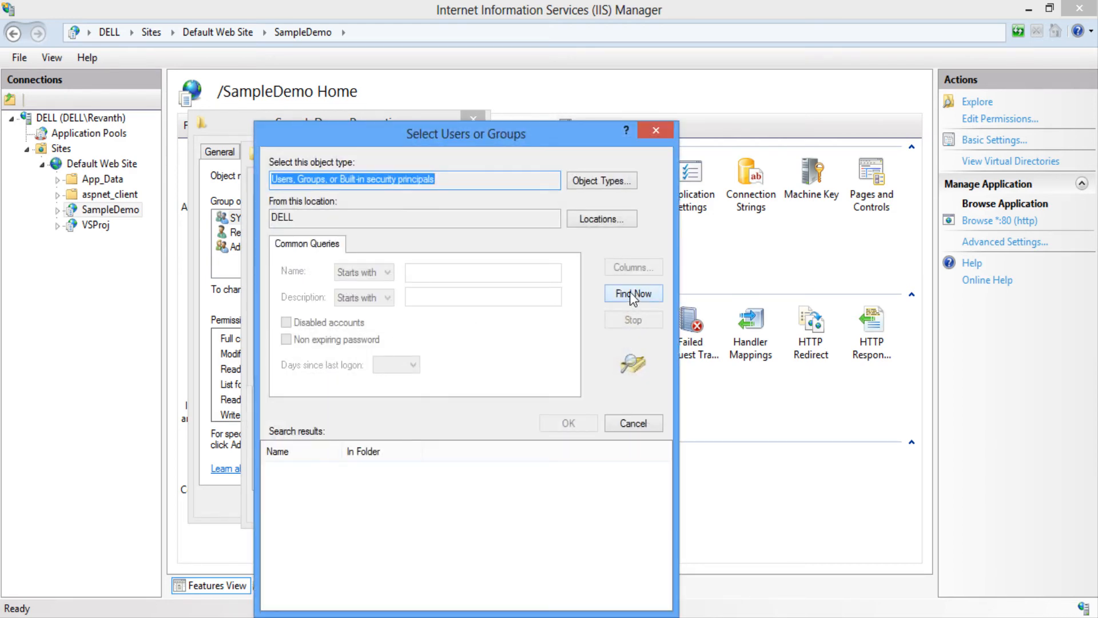
{"action": "left_click", "coordinate": [633, 293]}
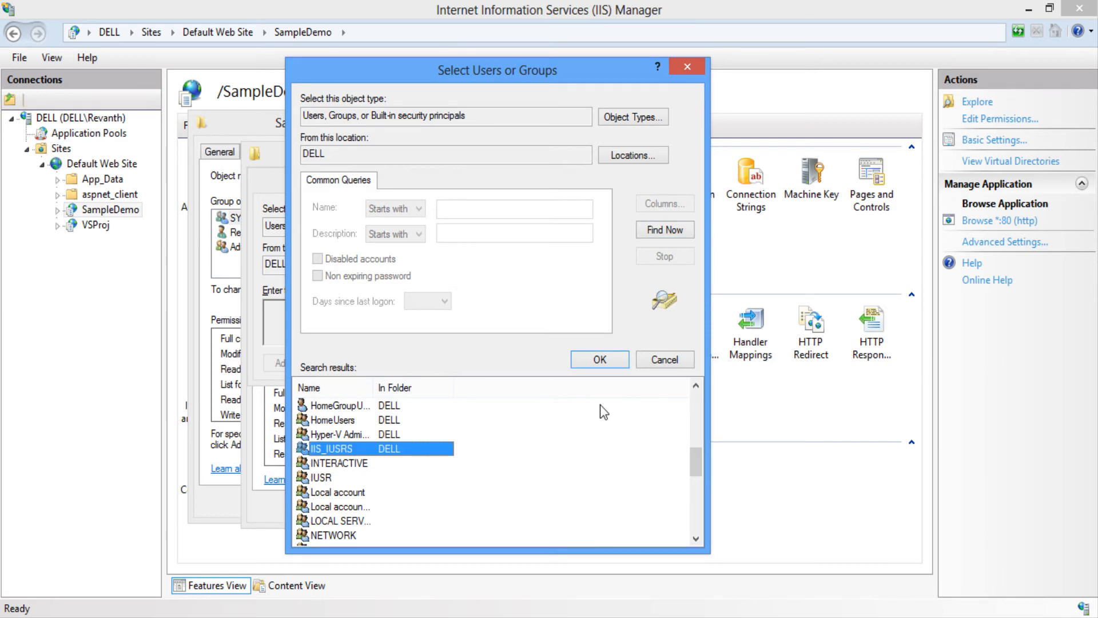
{"action": "mouse_move", "coordinate": [334, 487]}
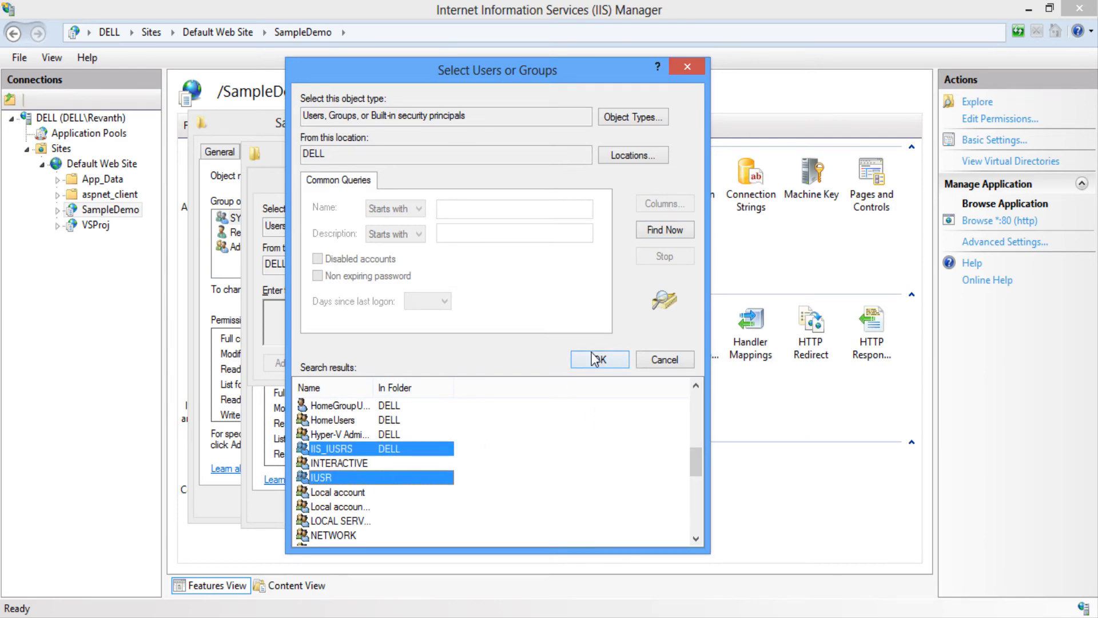
{"action": "left_click", "coordinate": [599, 359]}
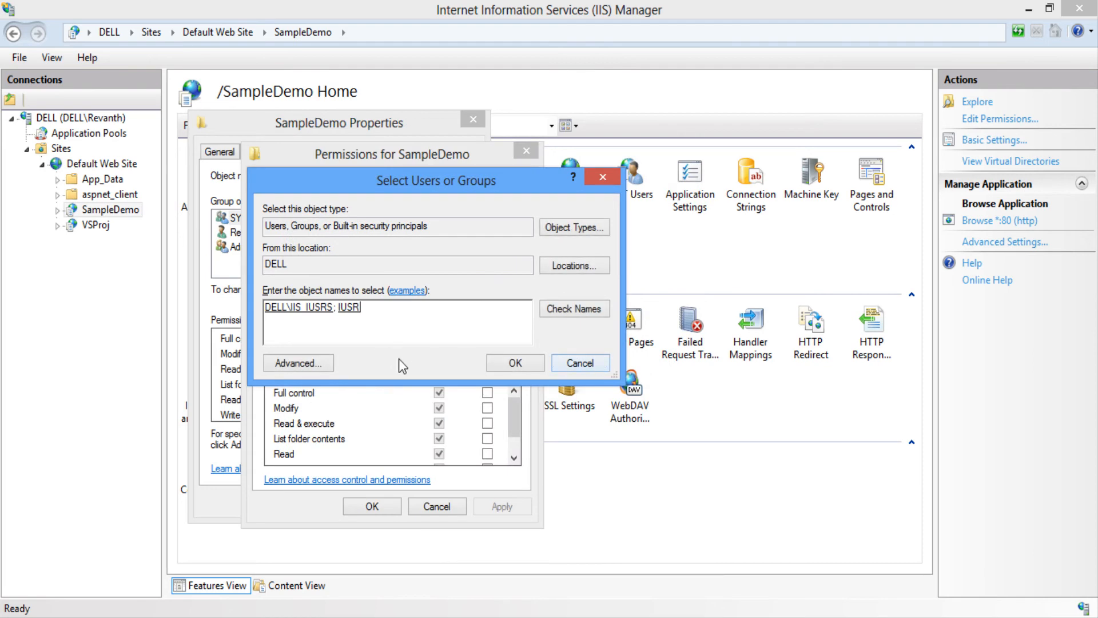
Step: Grant IIS_IUSRS and IUSR Allow Full control on SampleDemo and close Properties
{"action": "left_click", "coordinate": [514, 362]}
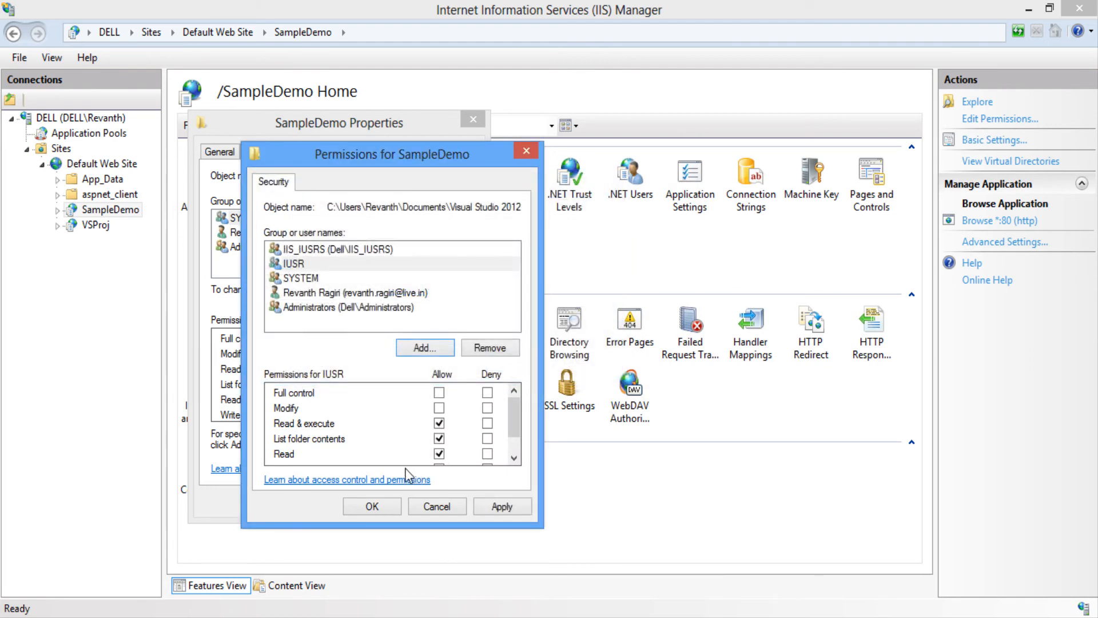
{"action": "left_click", "coordinate": [329, 249]}
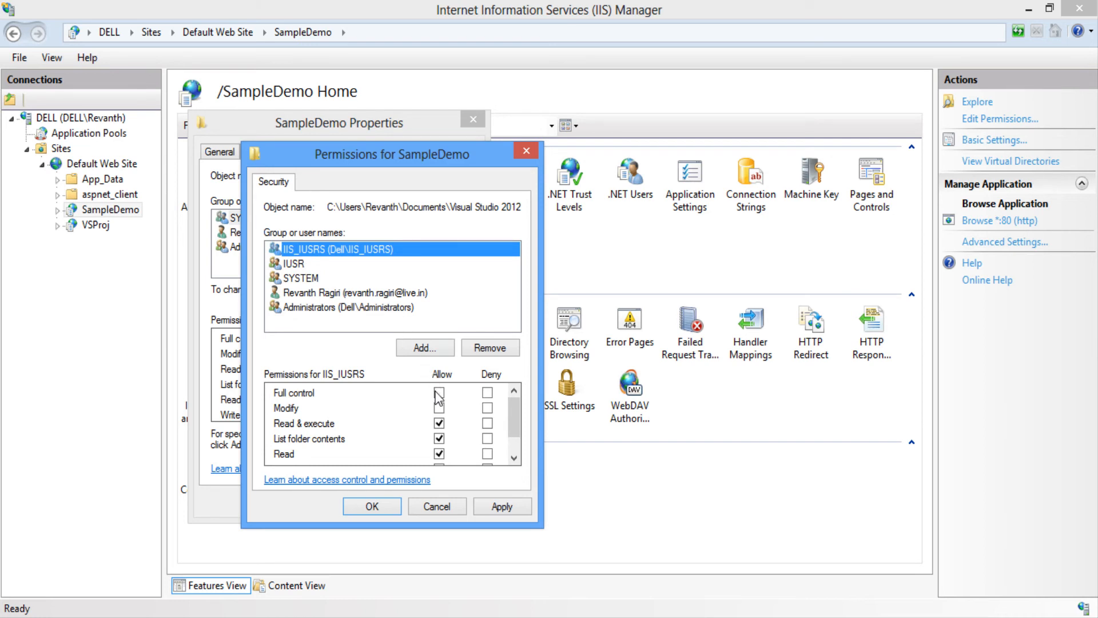
{"action": "left_click", "coordinate": [439, 393]}
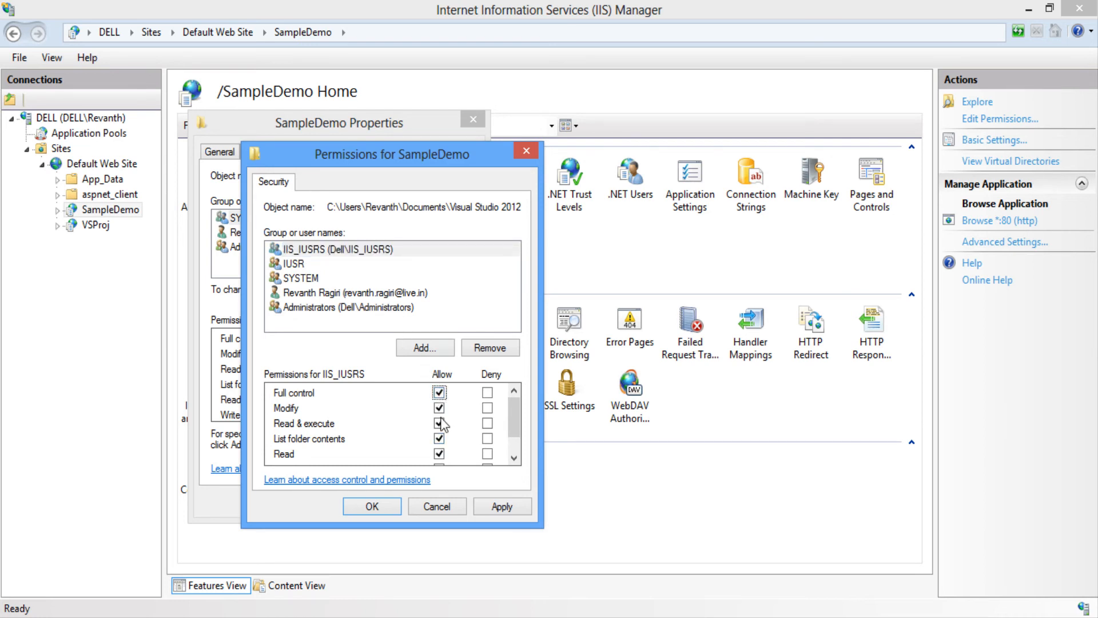
{"action": "left_click", "coordinate": [294, 263]}
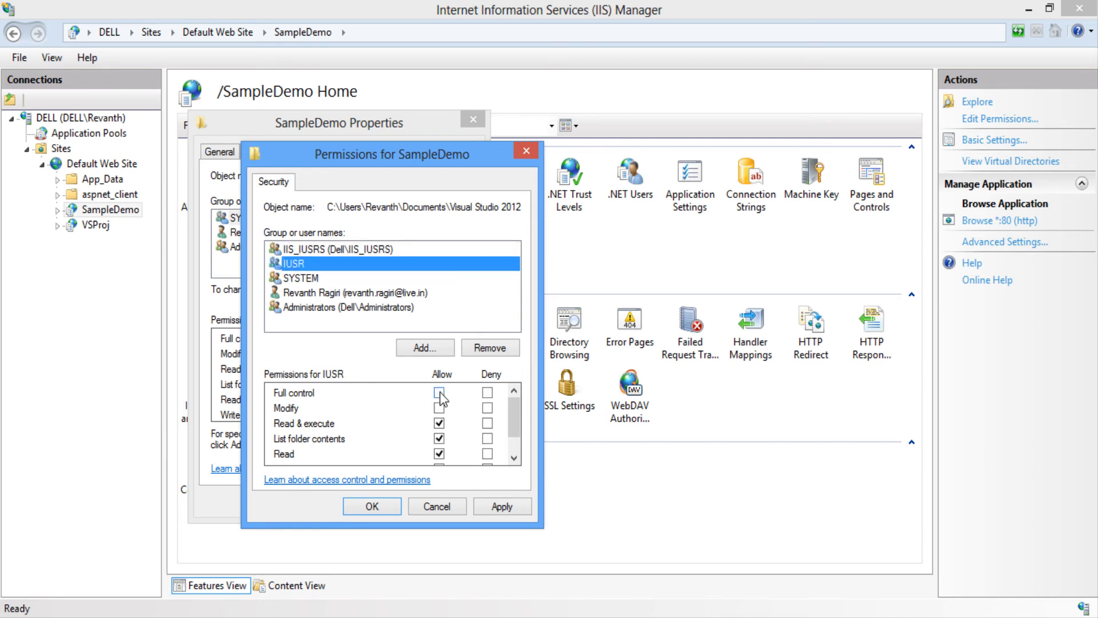
{"action": "left_click", "coordinate": [440, 392]}
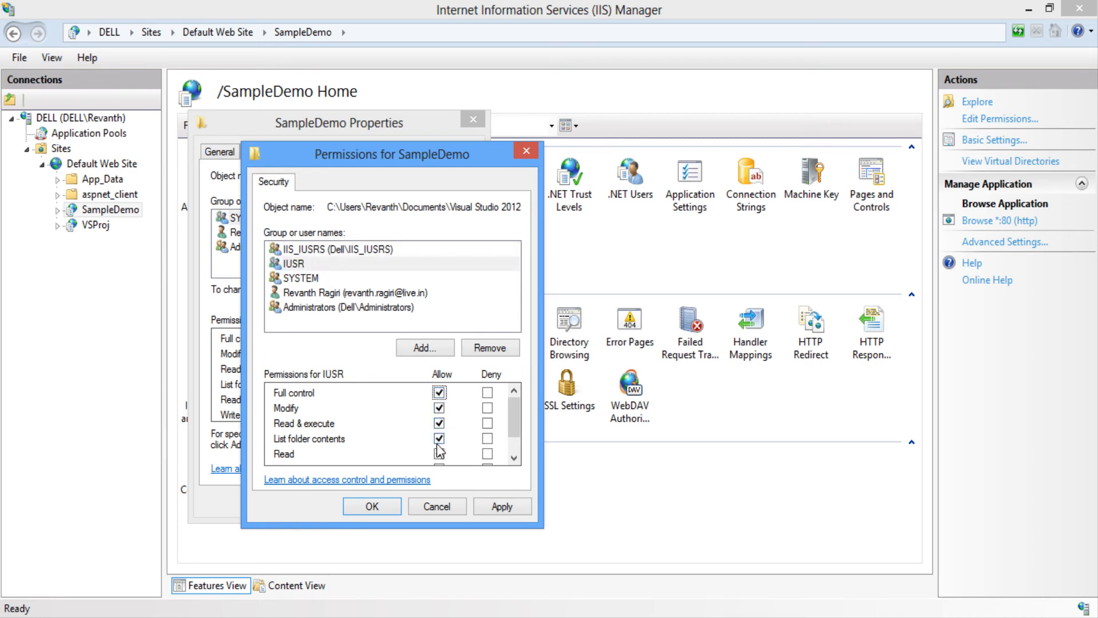
{"action": "left_click", "coordinate": [436, 506]}
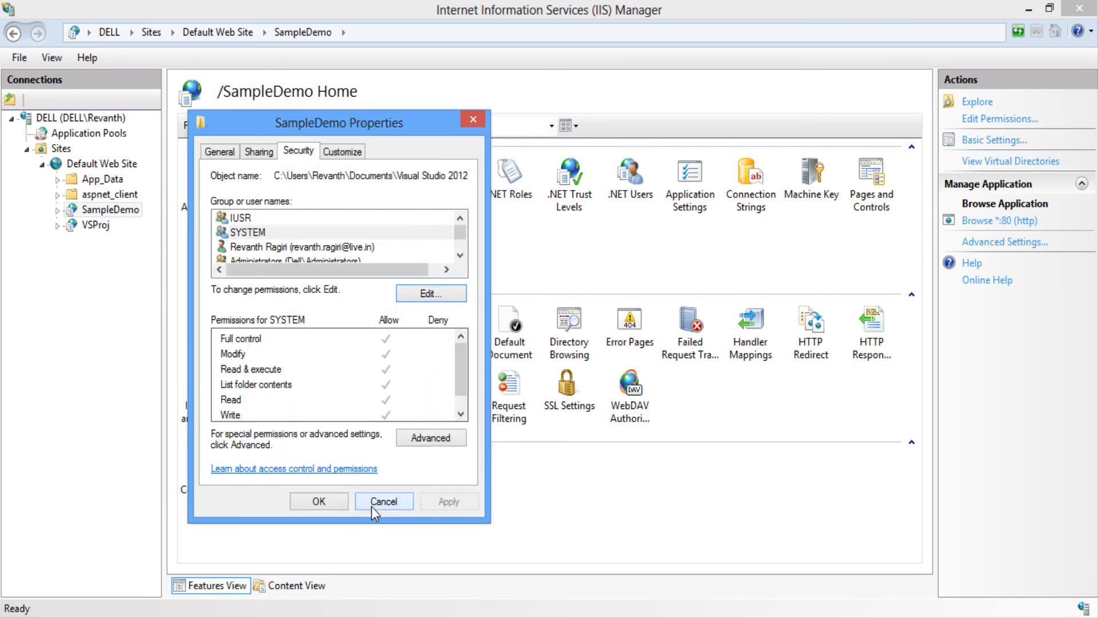
{"action": "left_click", "coordinate": [383, 501]}
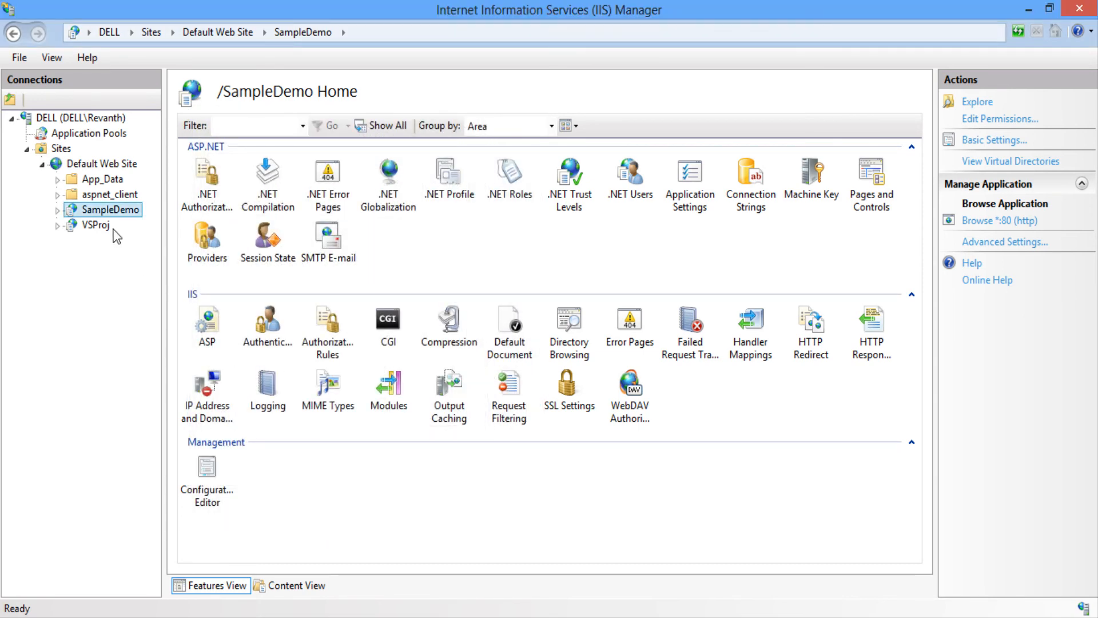
Step: Browse SampleDemo via Manage Application > Browse
{"action": "right_click", "coordinate": [111, 210]}
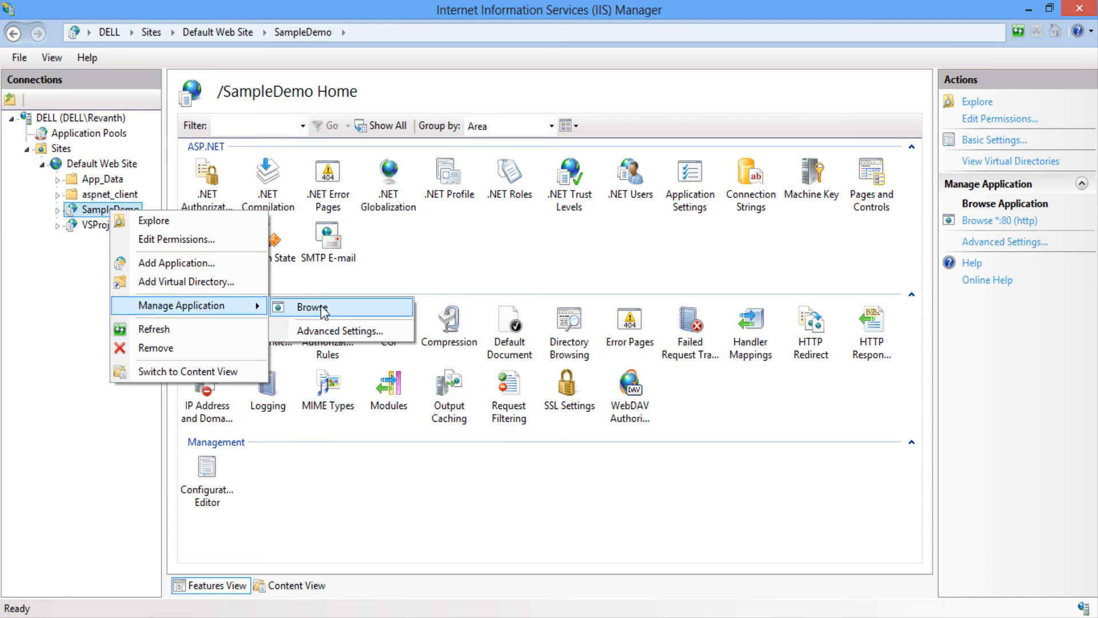
{"action": "left_click", "coordinate": [312, 308]}
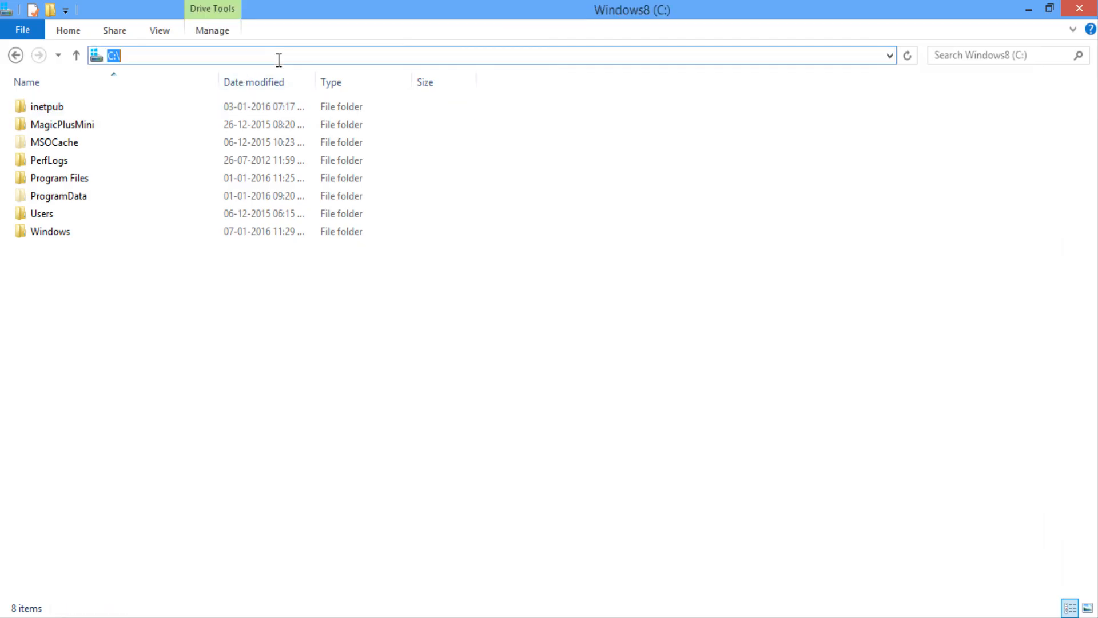
Step: Show the Security tab of the inetpub folder's Properties on C:
{"action": "left_click", "coordinate": [47, 106]}
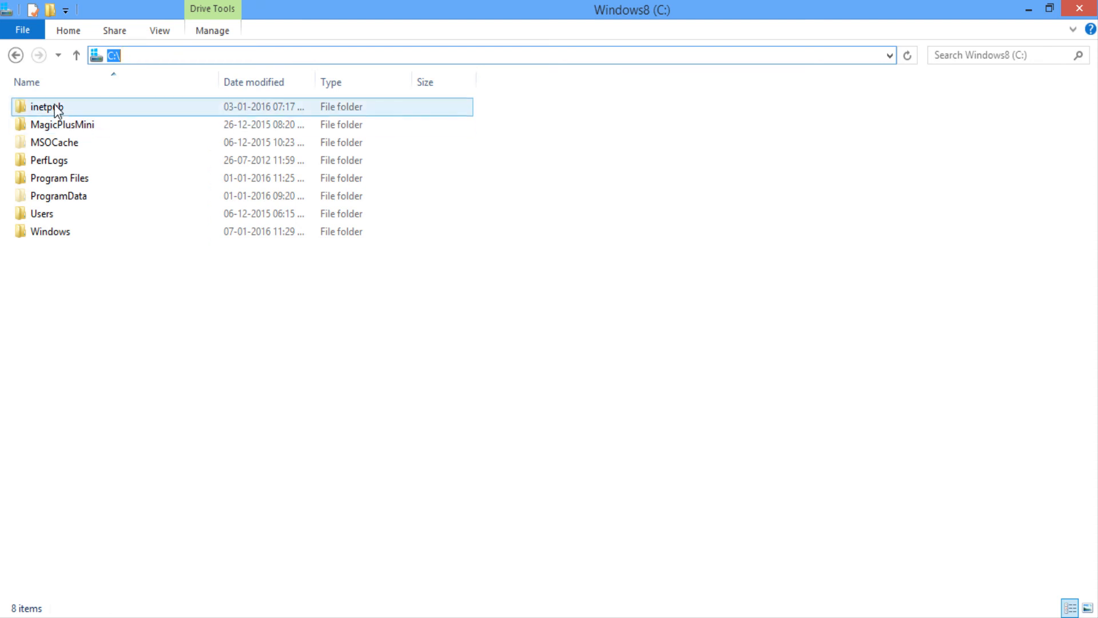
{"action": "right_click", "coordinate": [45, 106]}
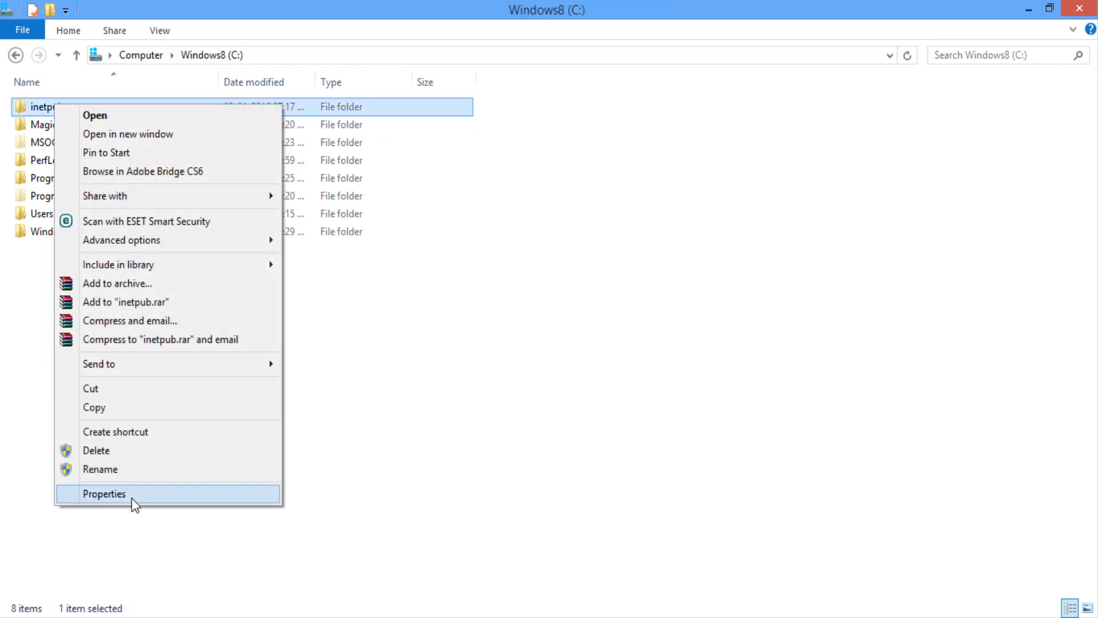
{"action": "left_click", "coordinate": [103, 494]}
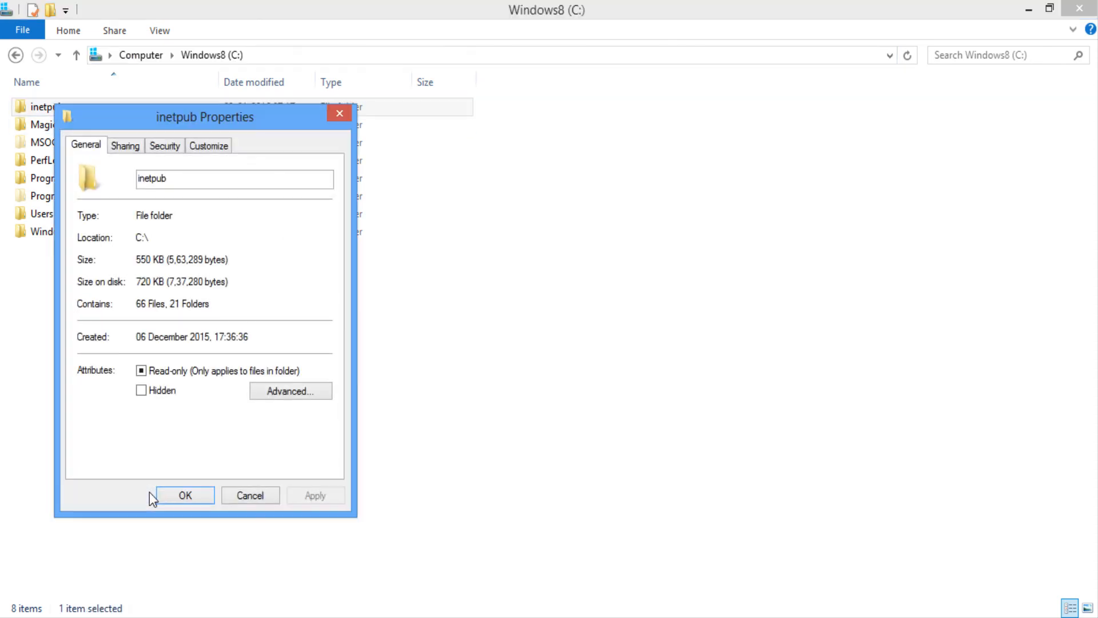
{"action": "left_click", "coordinate": [165, 144]}
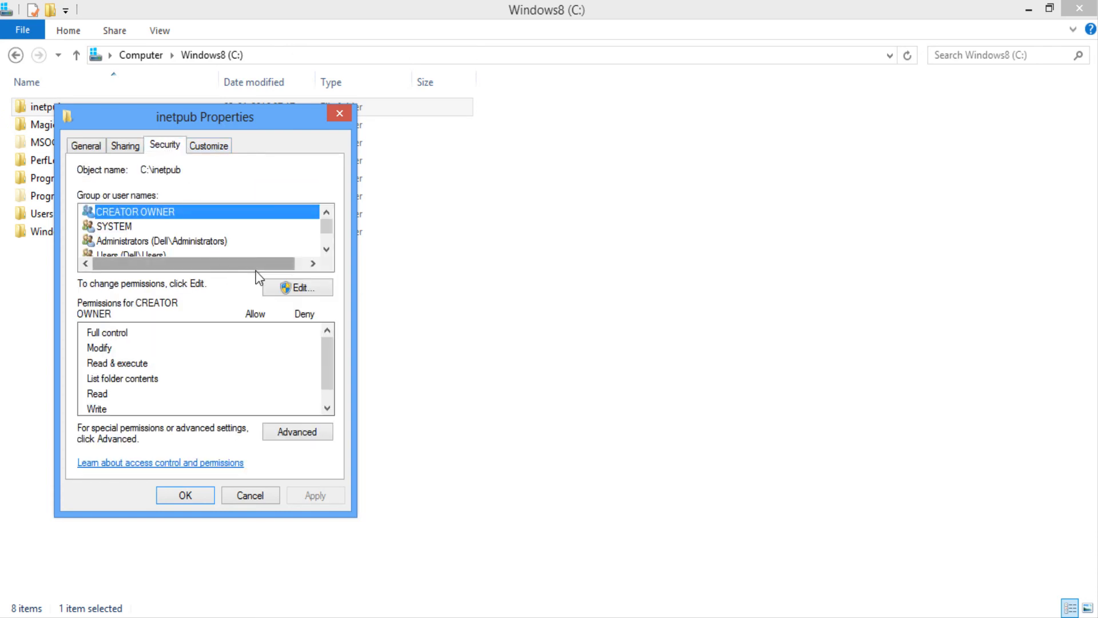
{"action": "mouse_move", "coordinate": [235, 330]}
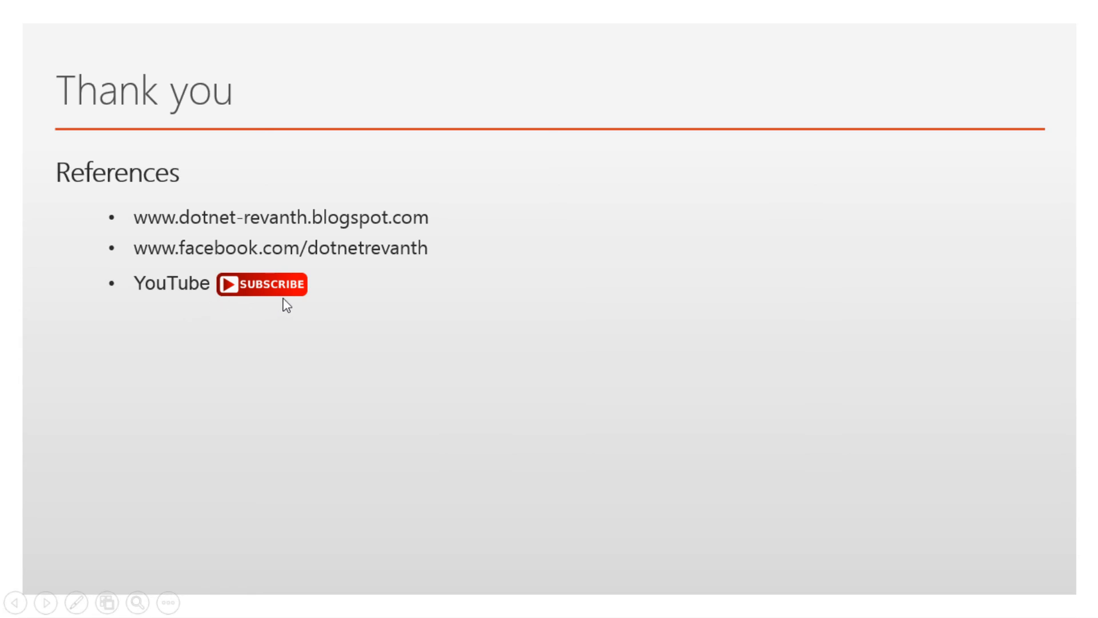
{"action": "mouse_move", "coordinate": [288, 305]}
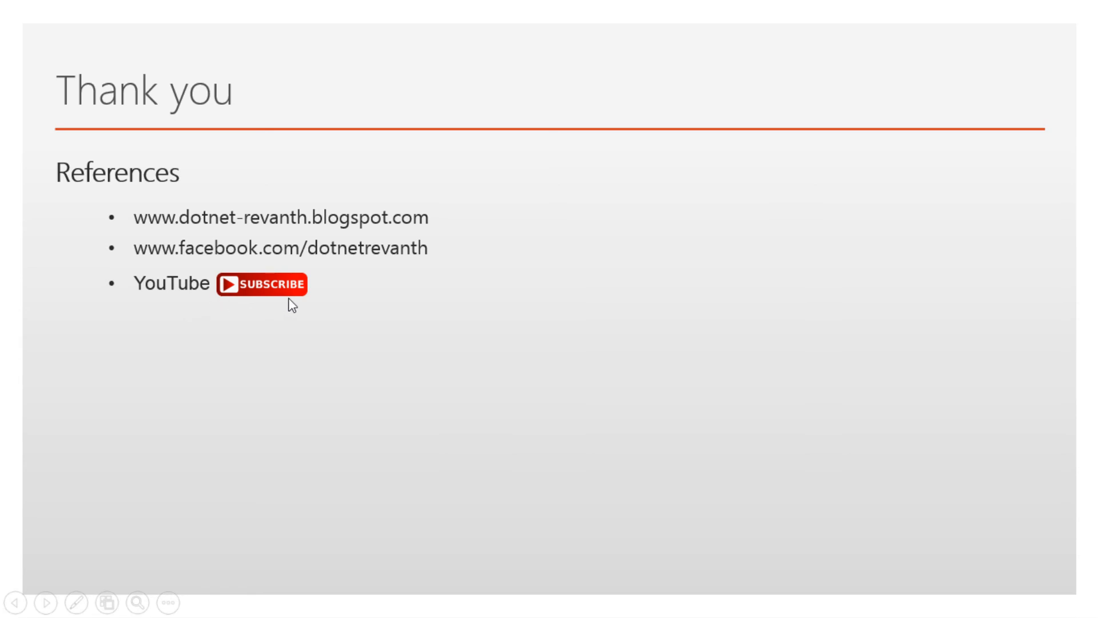